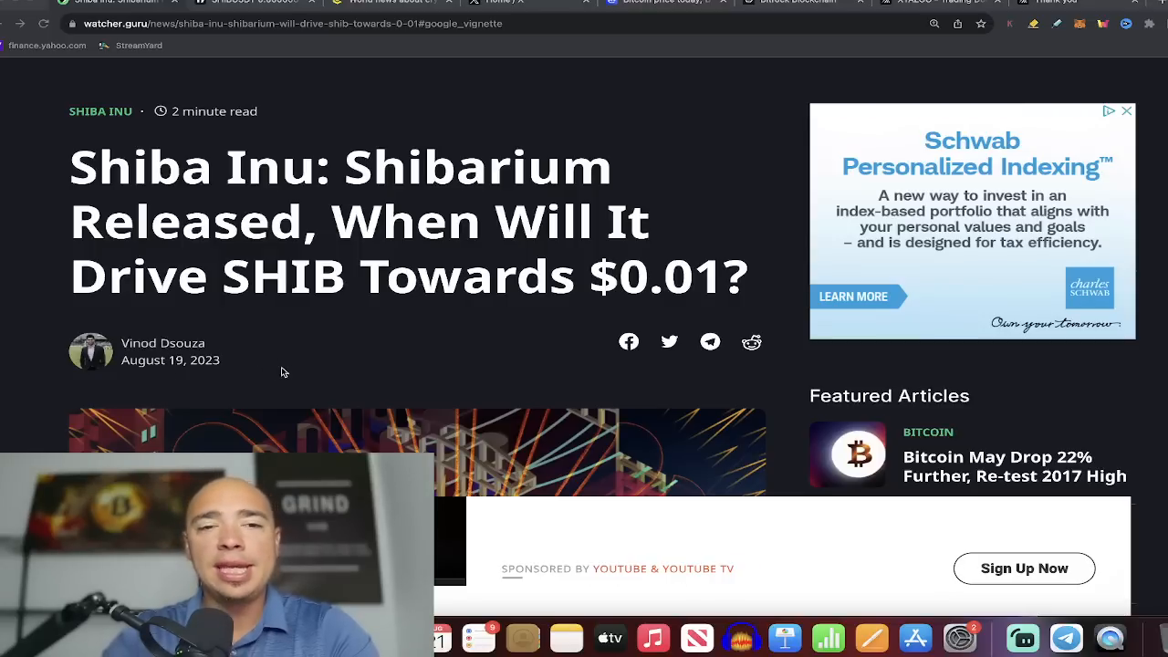
mouse_move(499, 252)
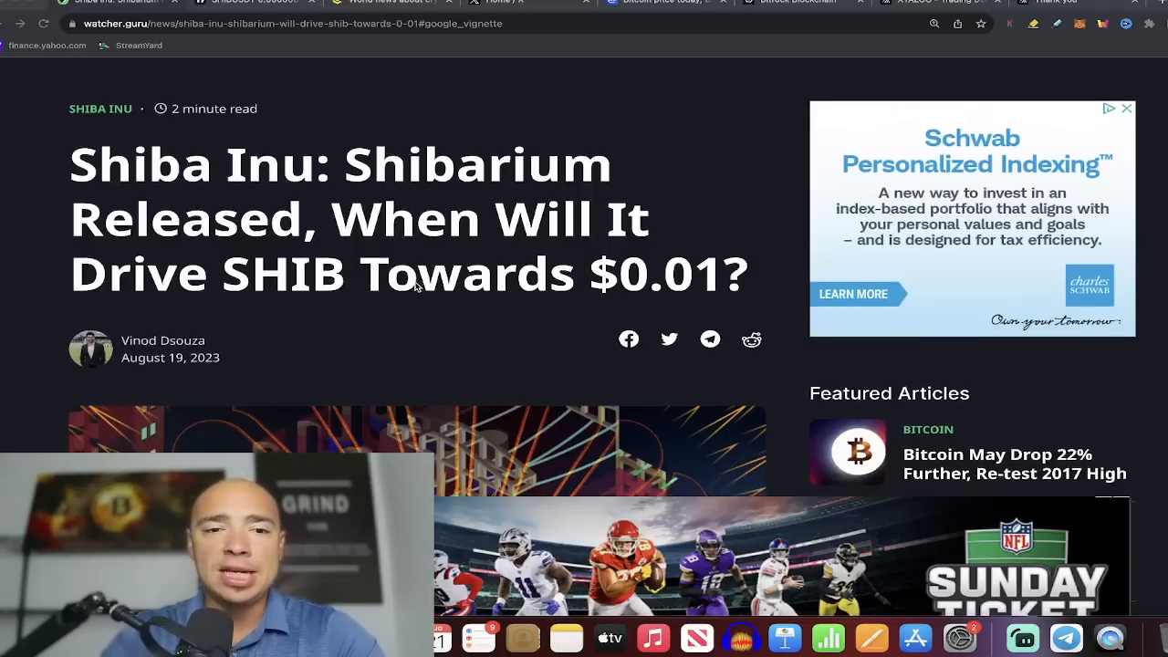
Step: Scroll the Shibarium article down to its opening paragraphs on the launch and SHIB's $0.01 goal
scroll(down, 3)
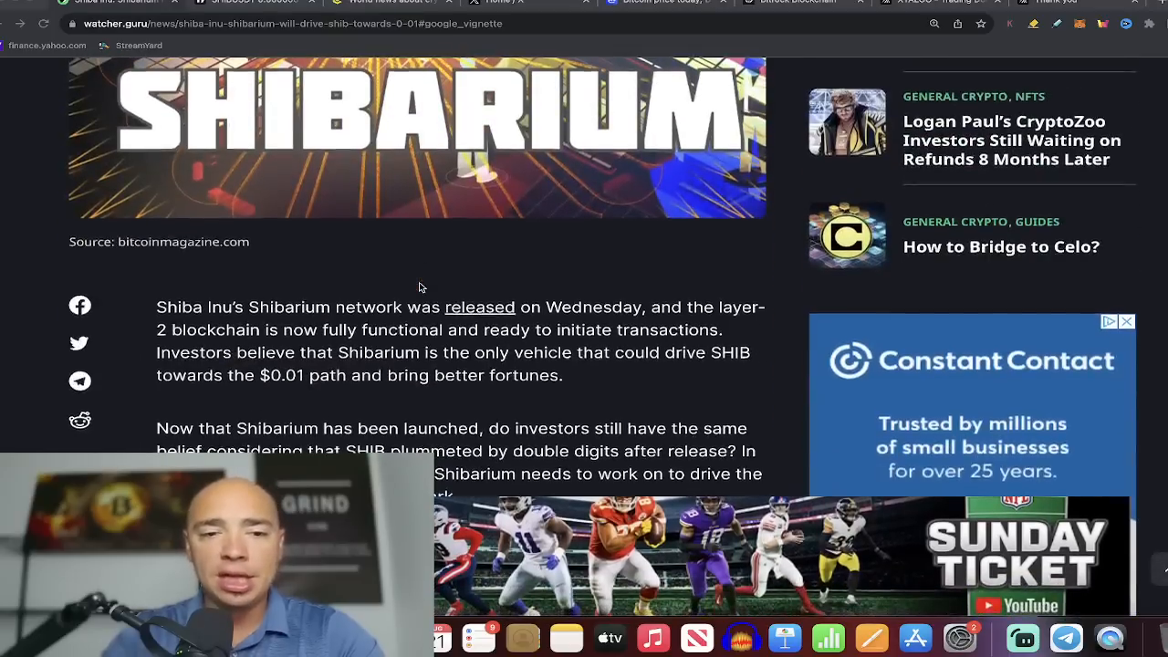
scroll(down, 3)
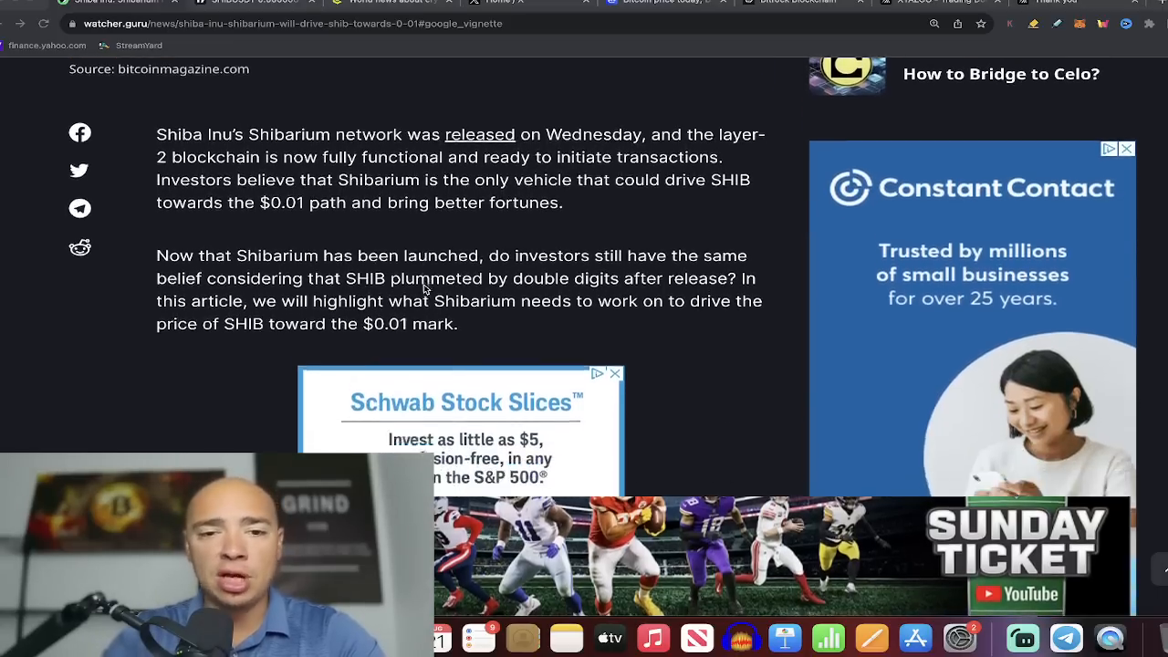
scroll(up, 3)
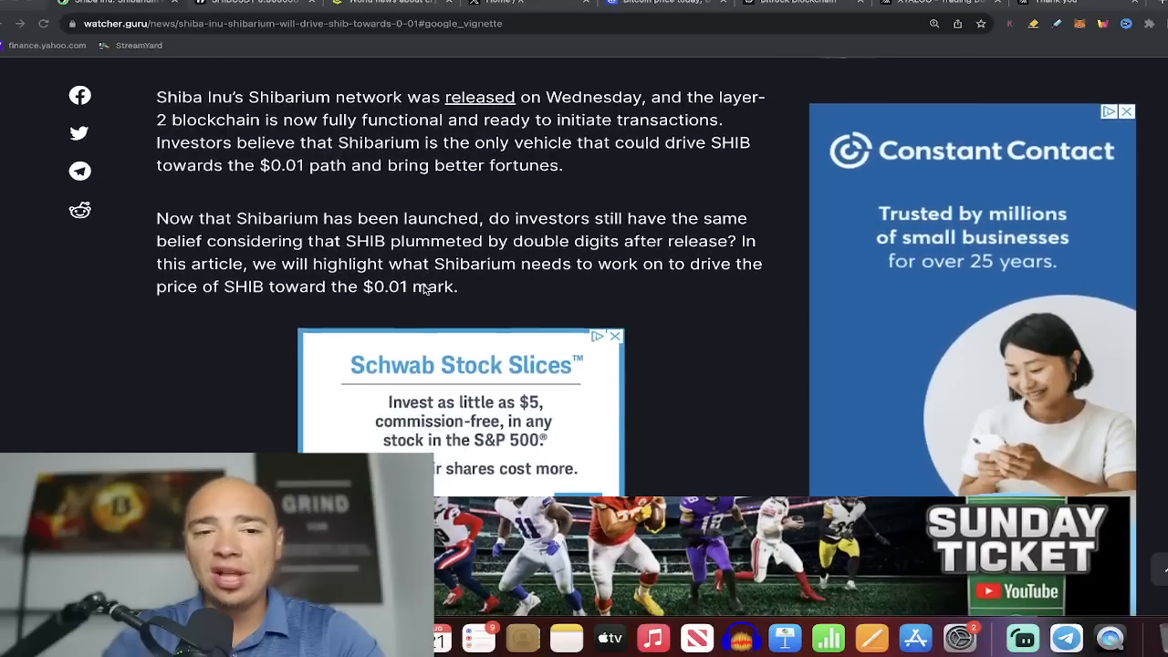
scroll(down, 3)
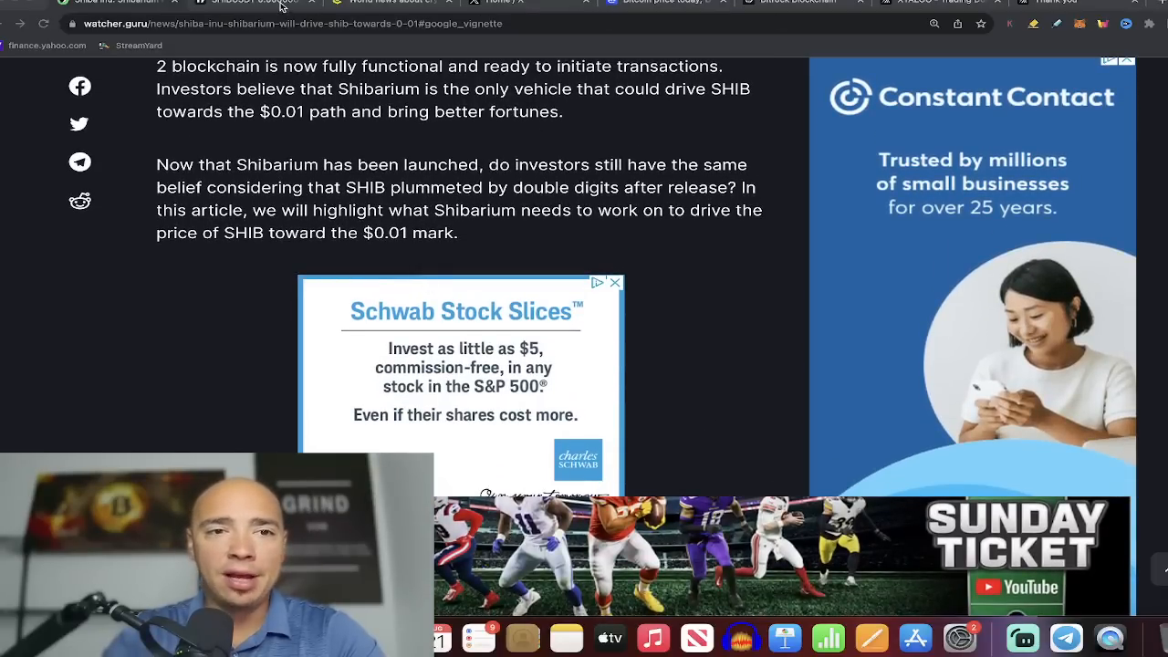
Step: Switch to the TradingView SHIB/USDT daily chart to view the July-to-August rally
click(255, 3)
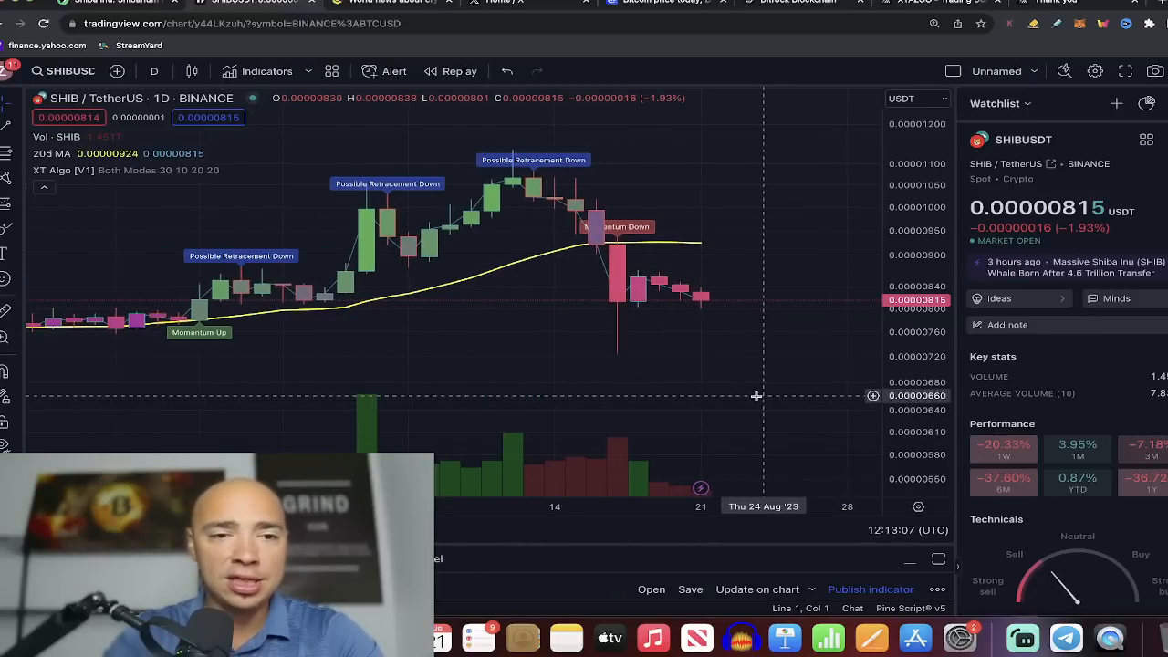
mouse_move(618, 277)
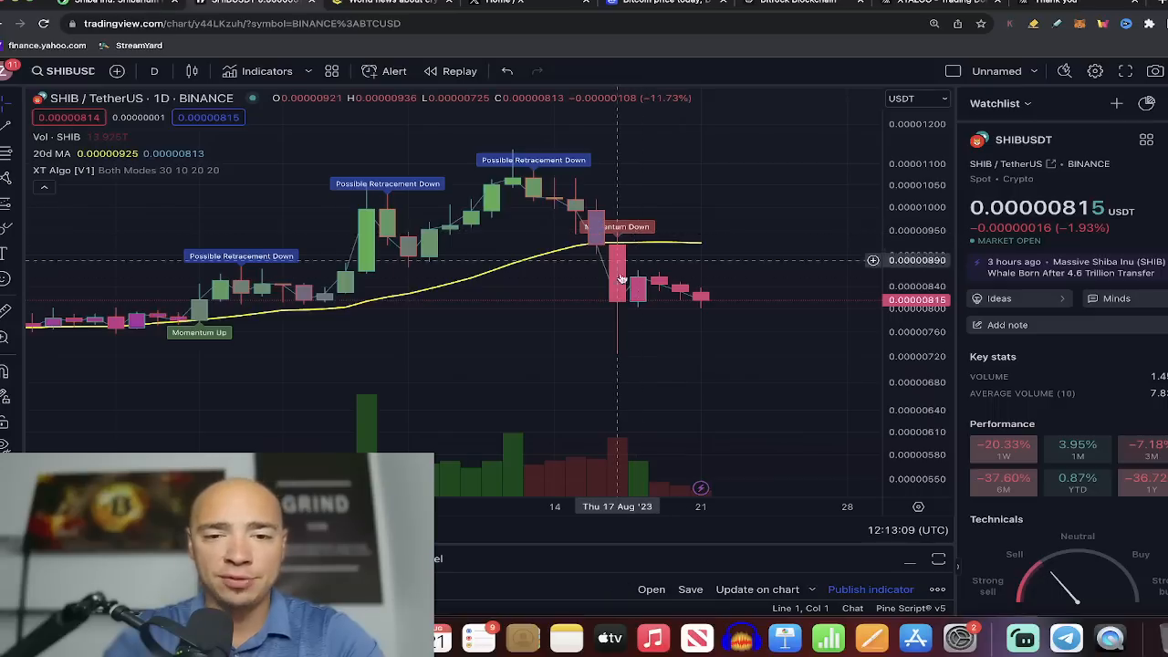
mouse_move(702, 301)
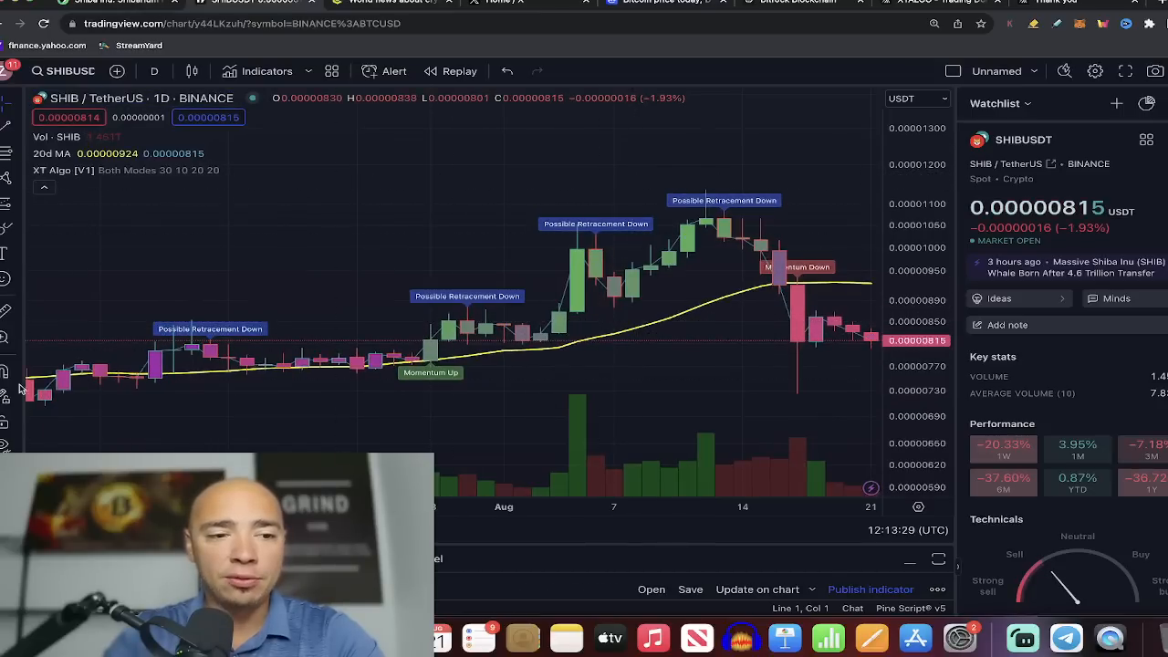
mouse_move(427, 343)
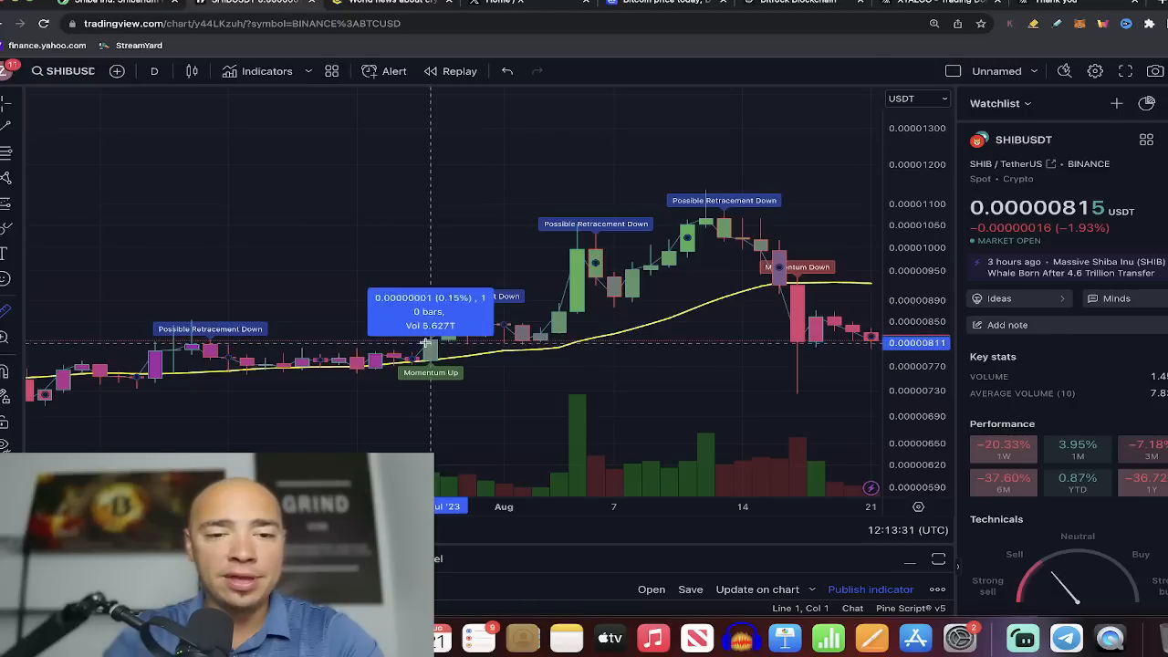
mouse_move(427, 195)
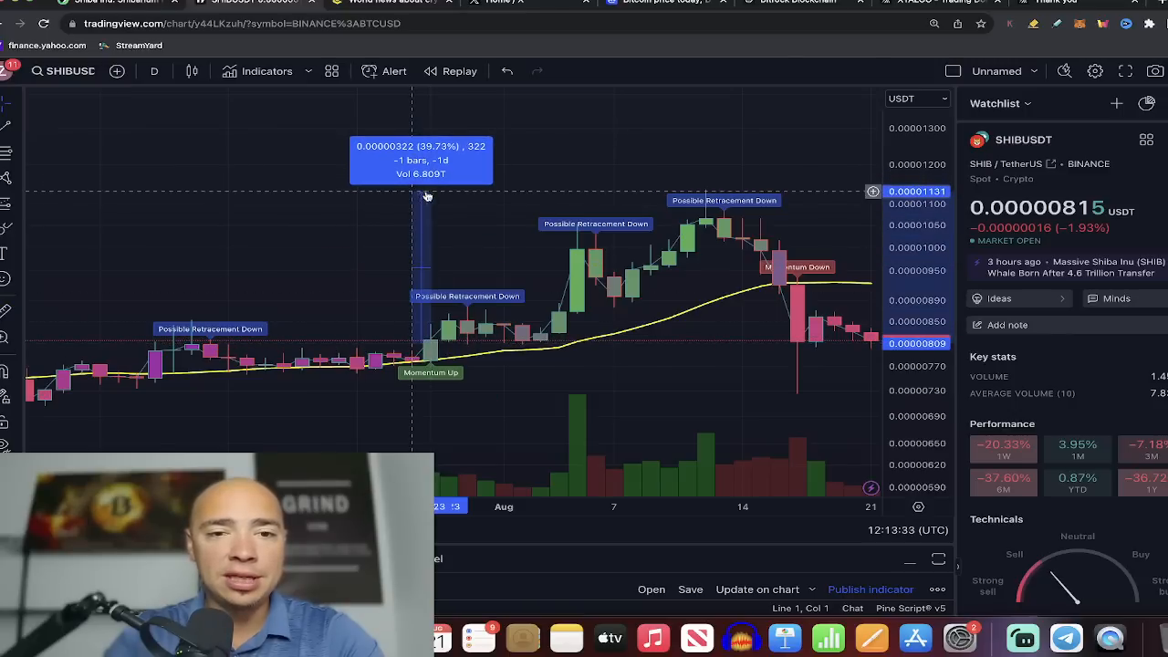
mouse_move(693, 310)
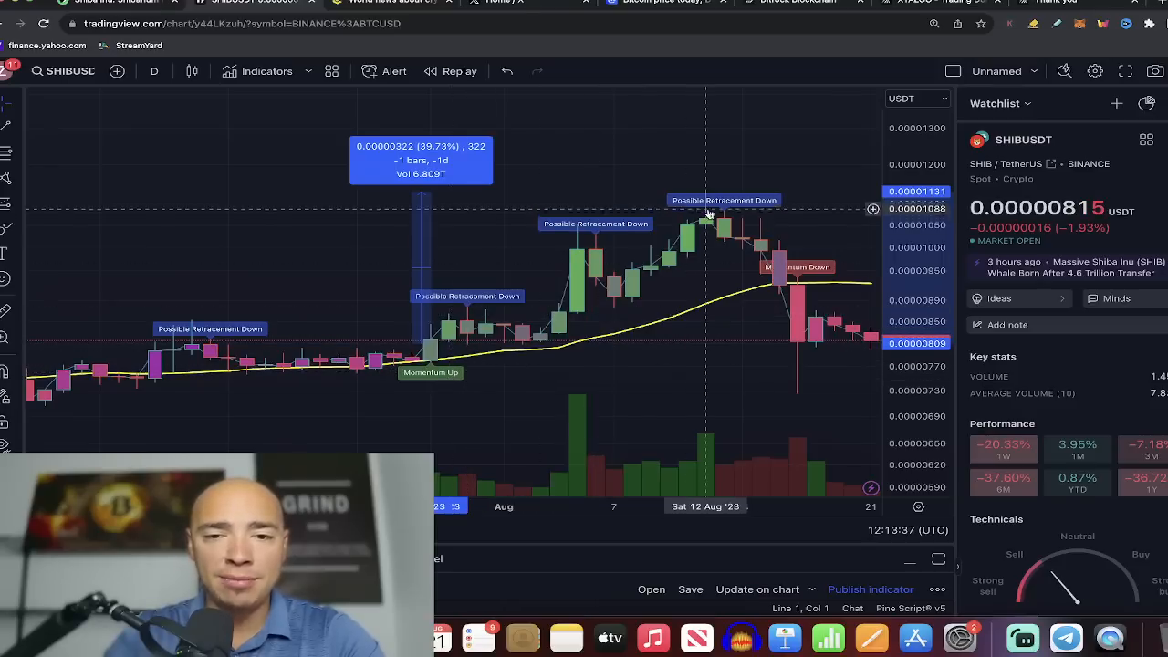
mouse_move(777, 199)
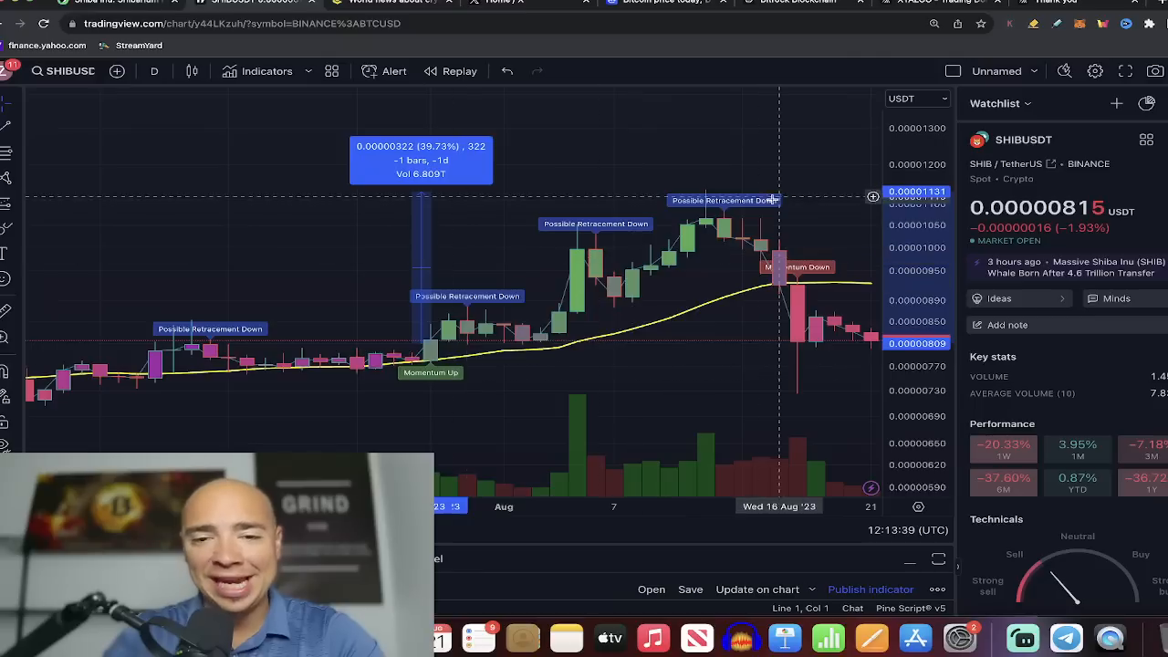
mouse_move(723, 204)
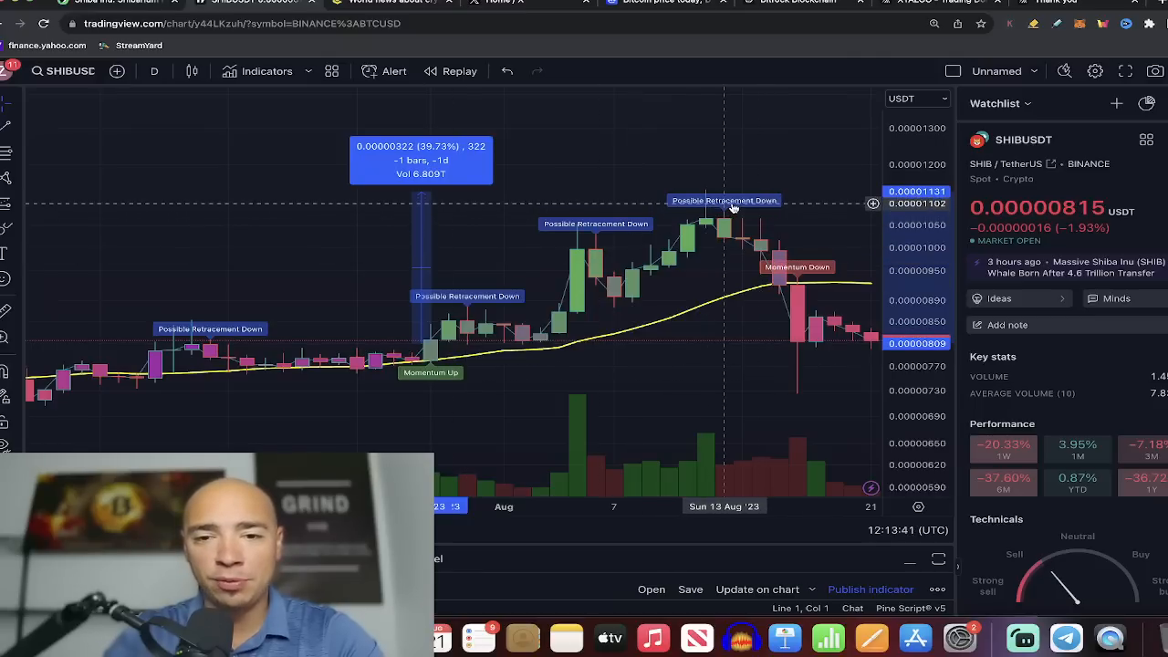
mouse_move(733, 210)
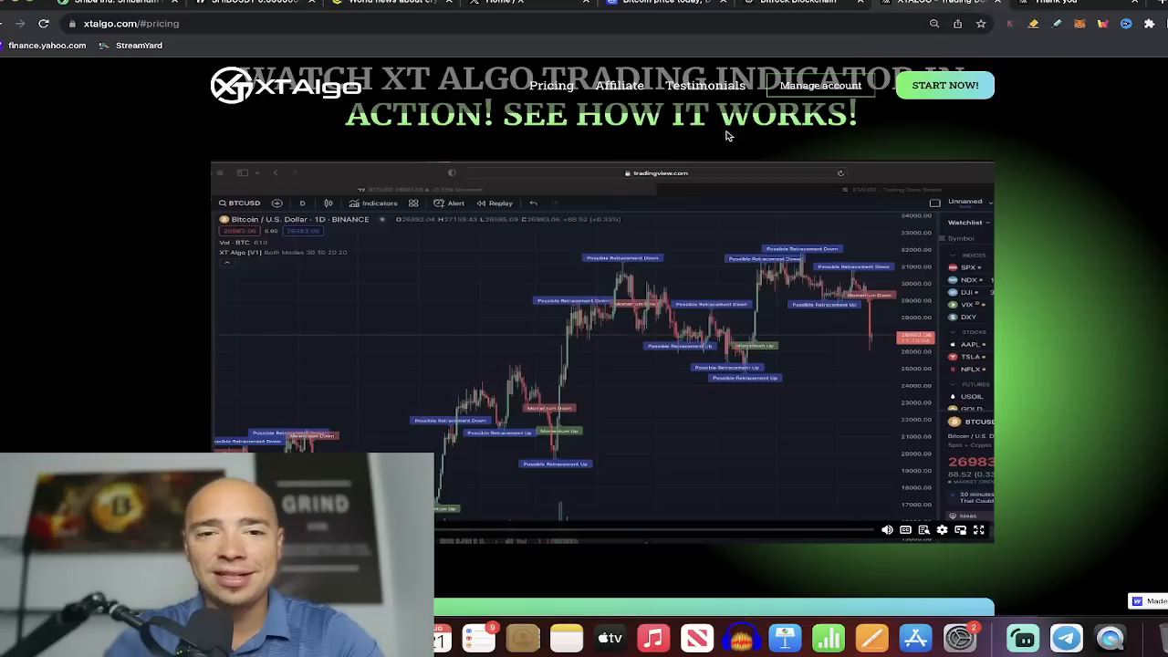
Step: Scroll the XT Algo site to the pricing plans: Monthly $47, Quarterly $125, Yearly $499
scroll(down, 3)
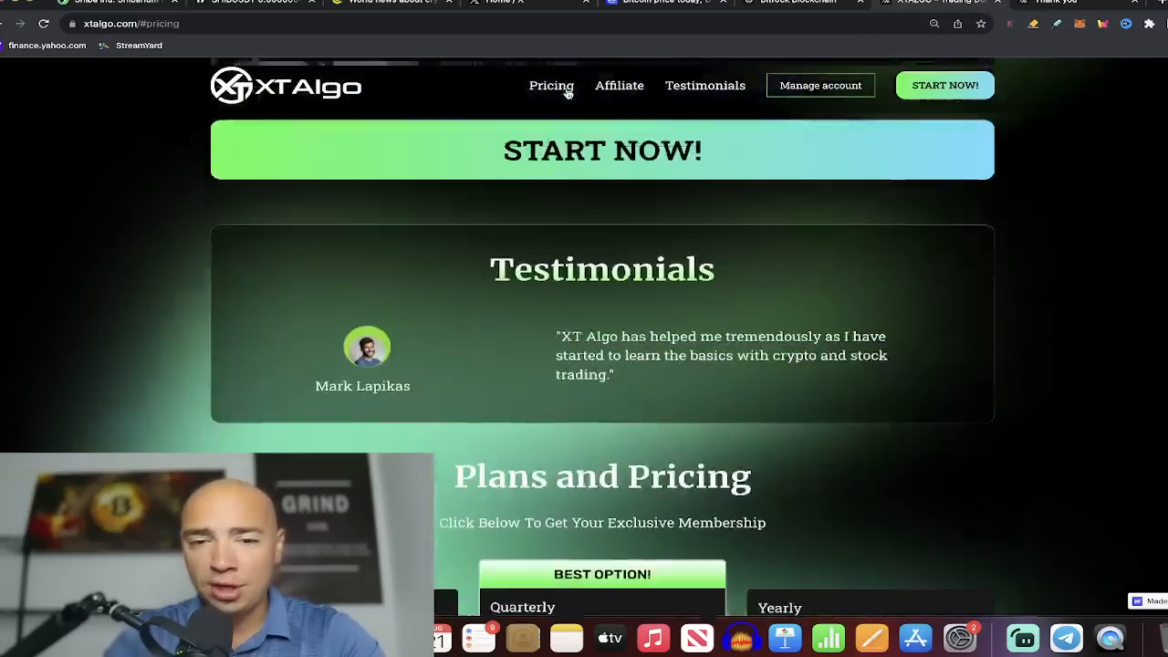
scroll(down, 3)
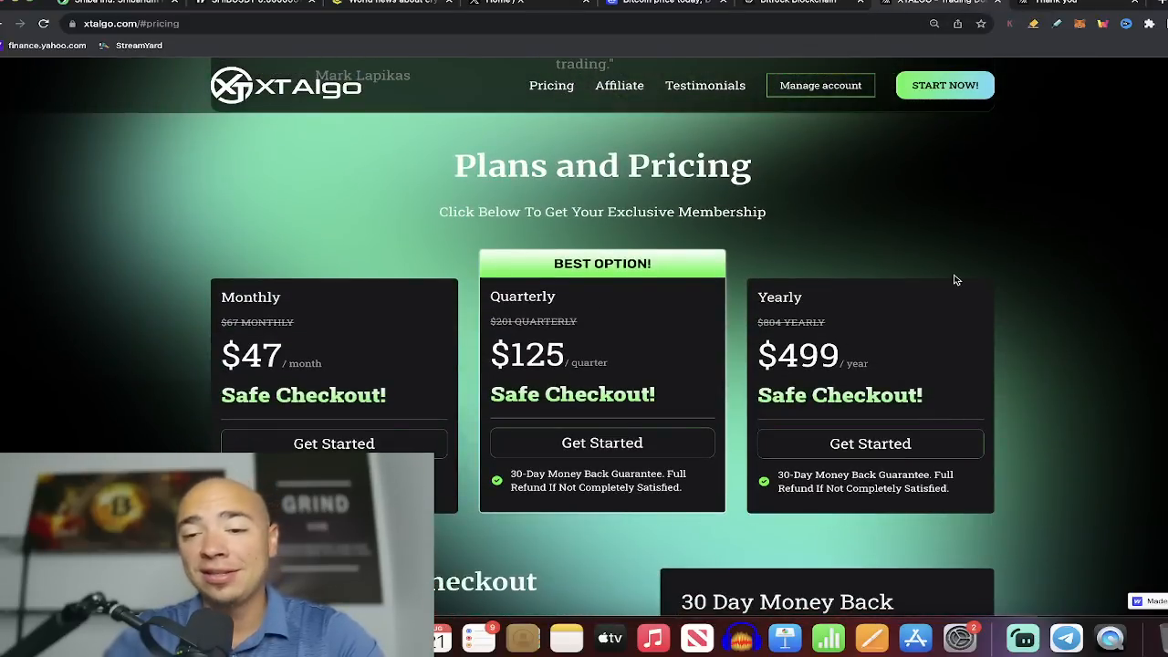
mouse_move(984, 277)
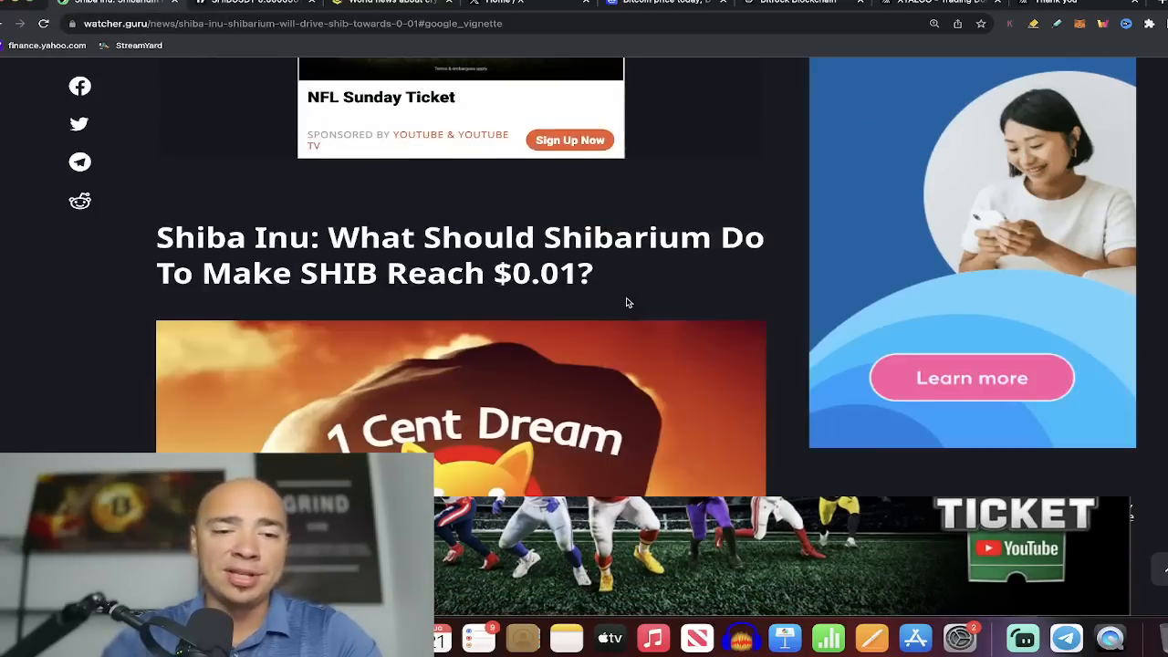
Step: Scroll the article through 'What Should Shibarium Do' to the SHIB burn paragraphs
scroll(down, 3)
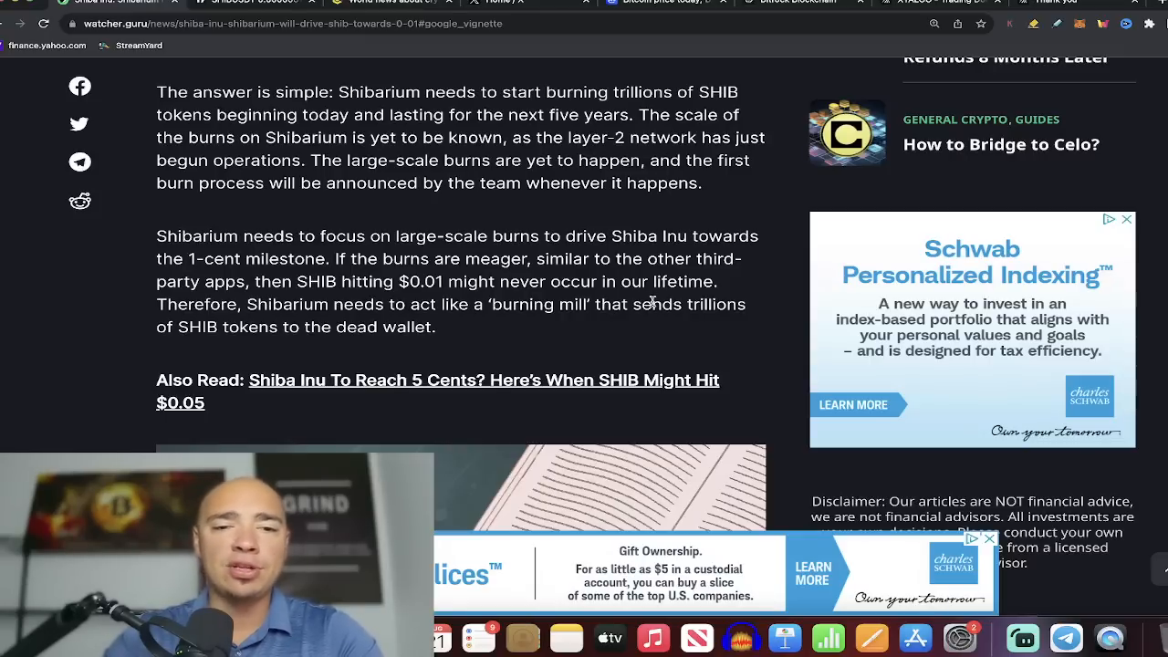
scroll(up, 3)
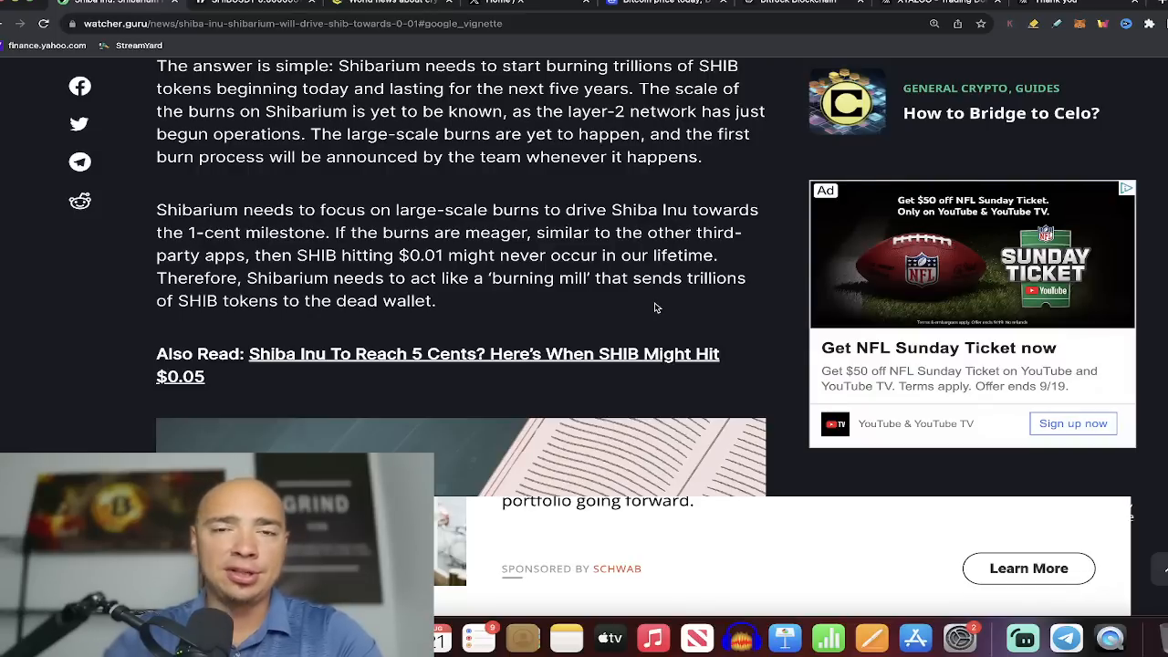
mouse_move(653, 310)
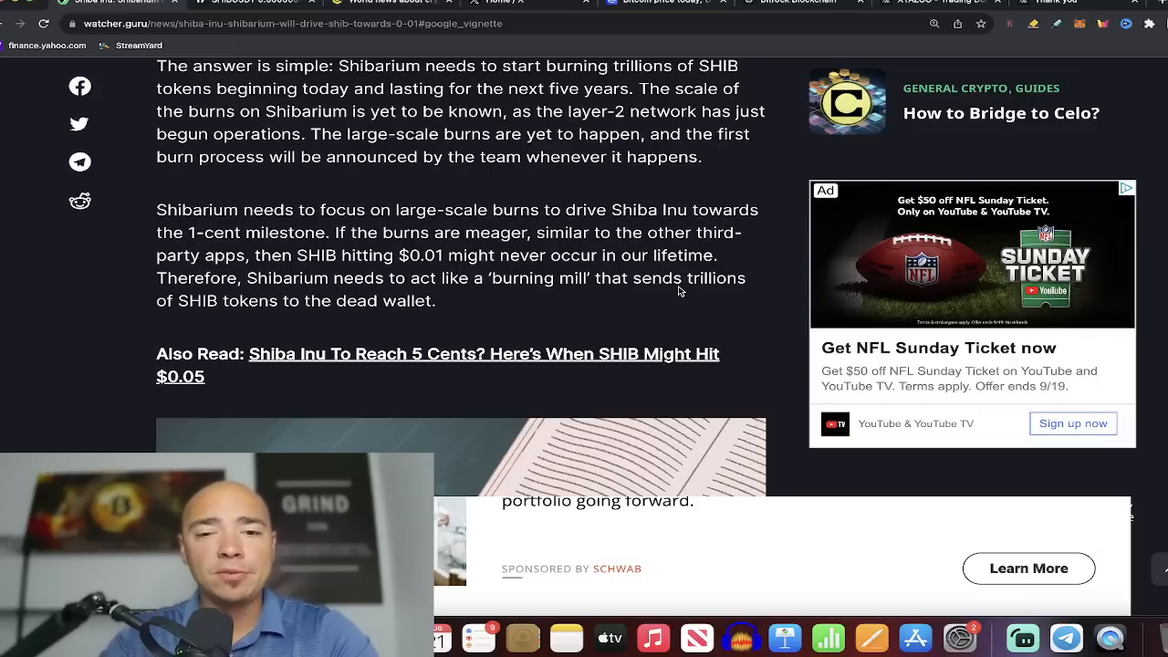
mouse_move(704, 272)
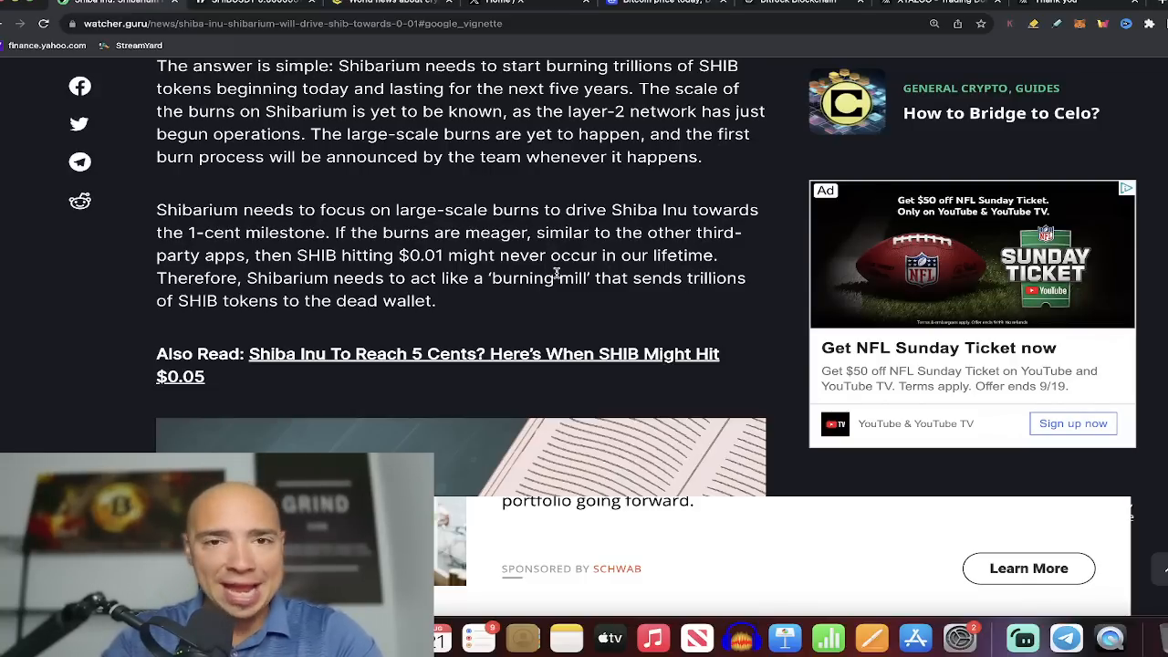
scroll(up, 3)
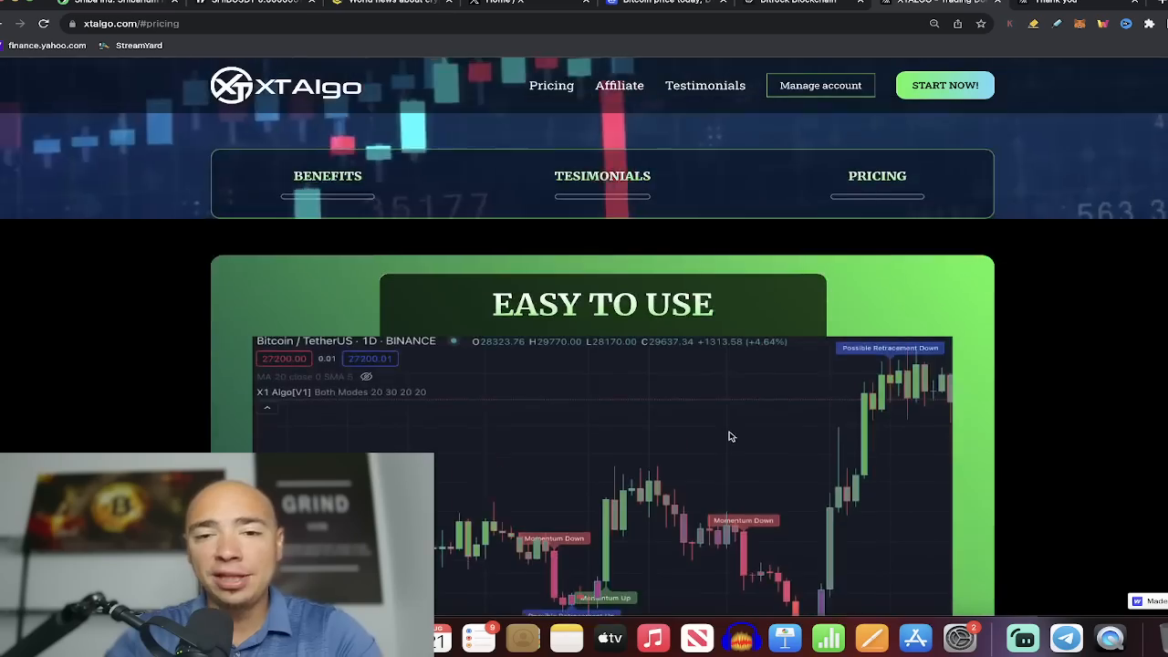
Step: Scroll the XT Algo homepage up to the 'Easy Trading Made Simple!' hero section
scroll(up, 3)
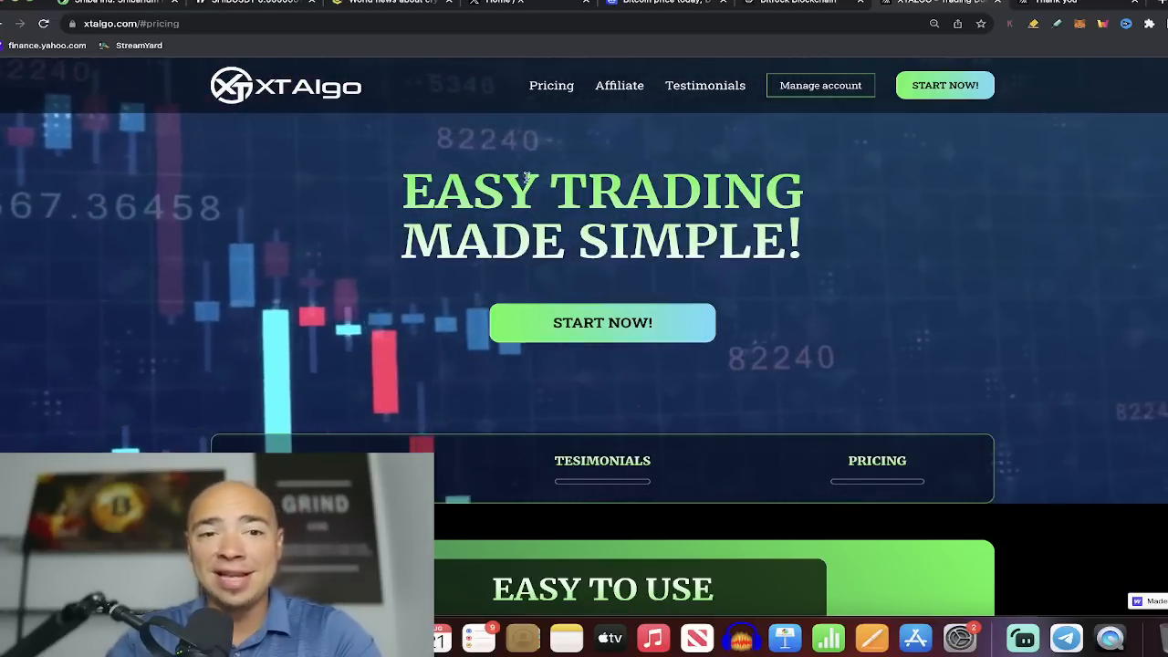
mouse_move(730, 306)
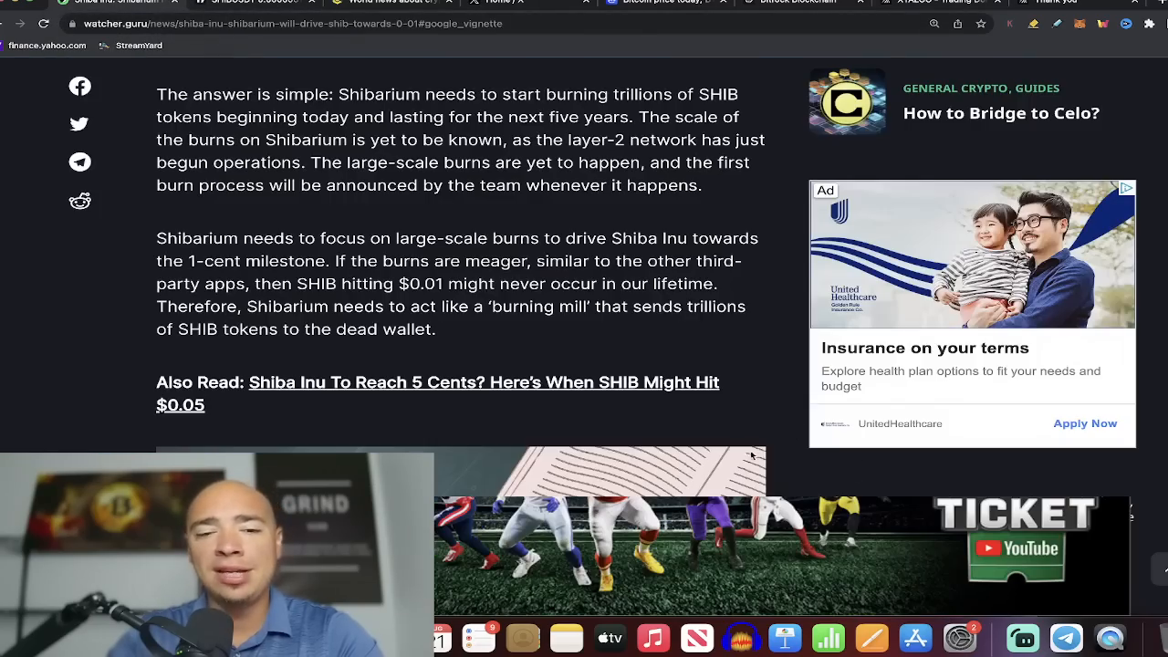
Step: Scroll the Shibarium article back up to its headline, byline and date
scroll(up, 3)
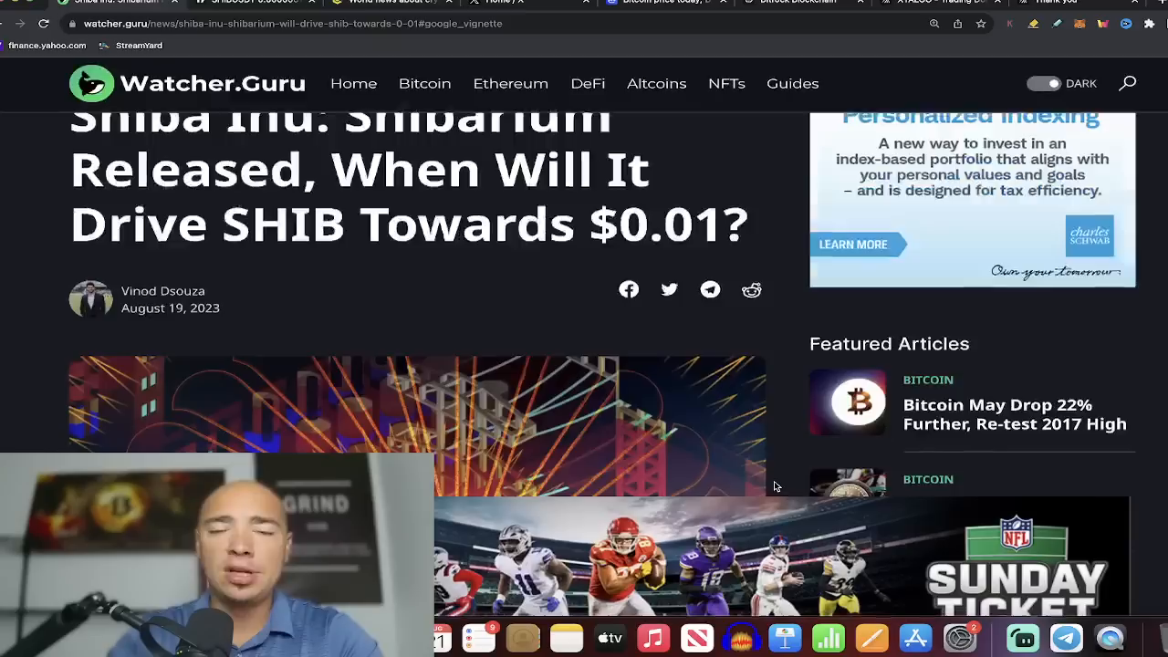
scroll(up, 3)
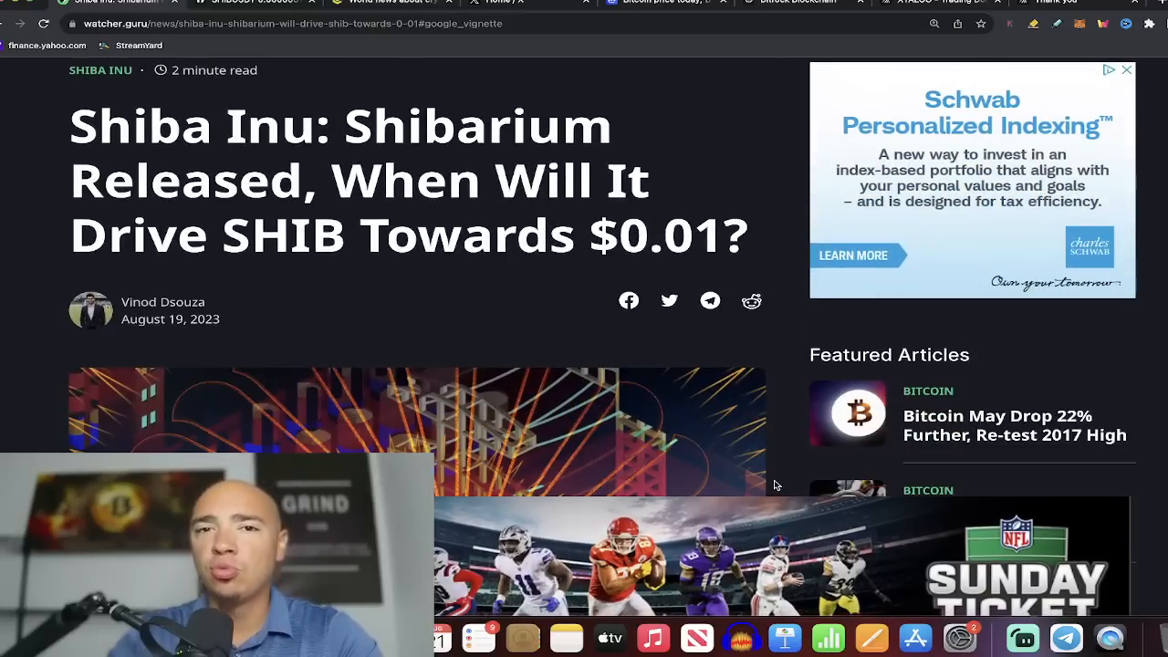